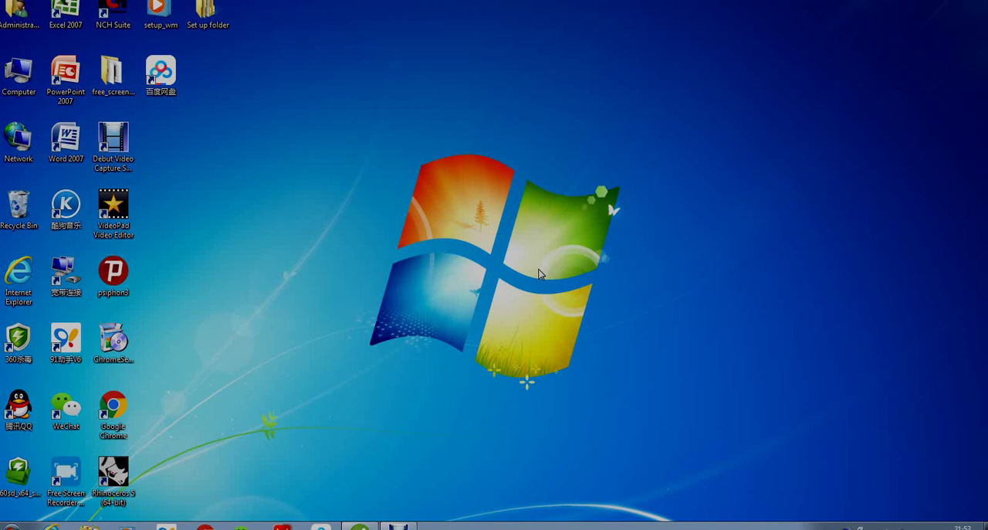
mouse_move(703, 283)
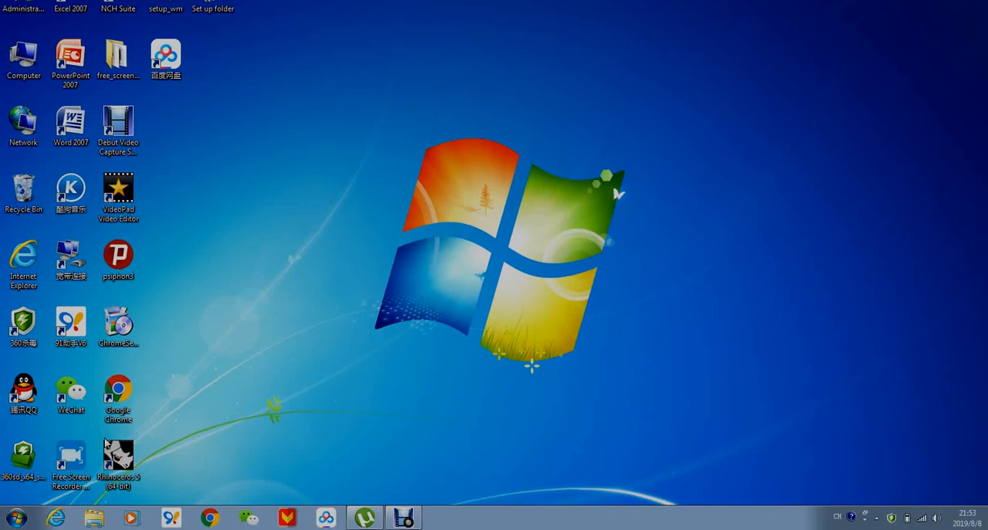
Launch Rhinoceros 5 (64-bit) from its desktop shortcut.
click(117, 457)
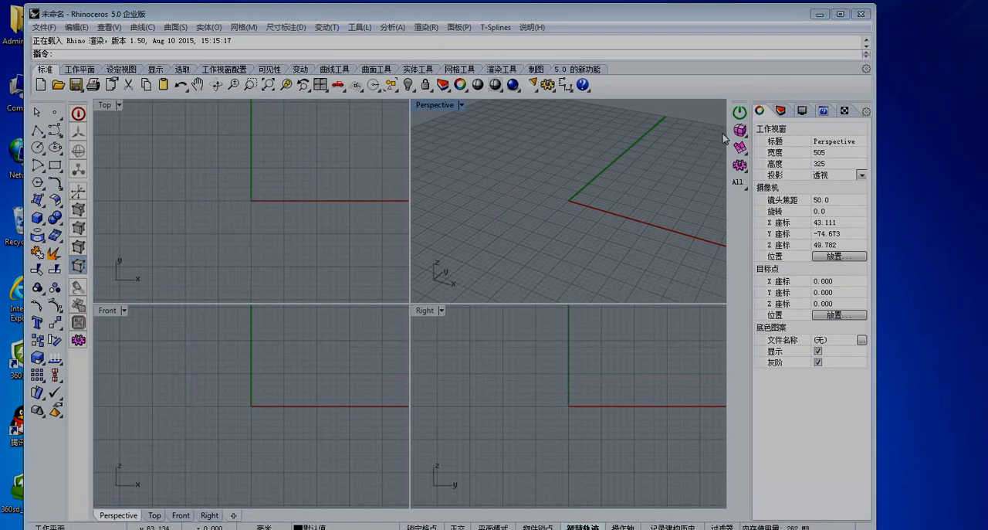
mouse_move(302, 173)
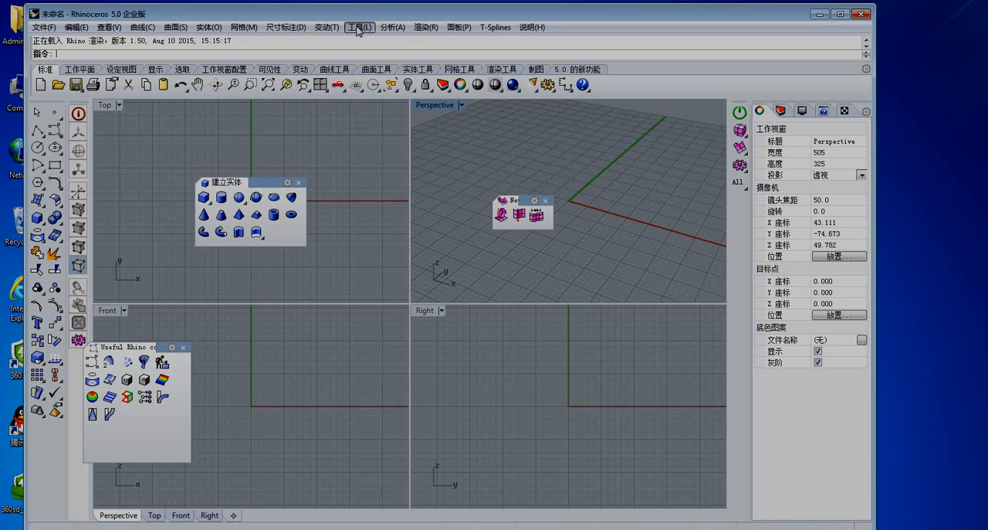
Open the Options dialog from the Tools menu.
click(359, 28)
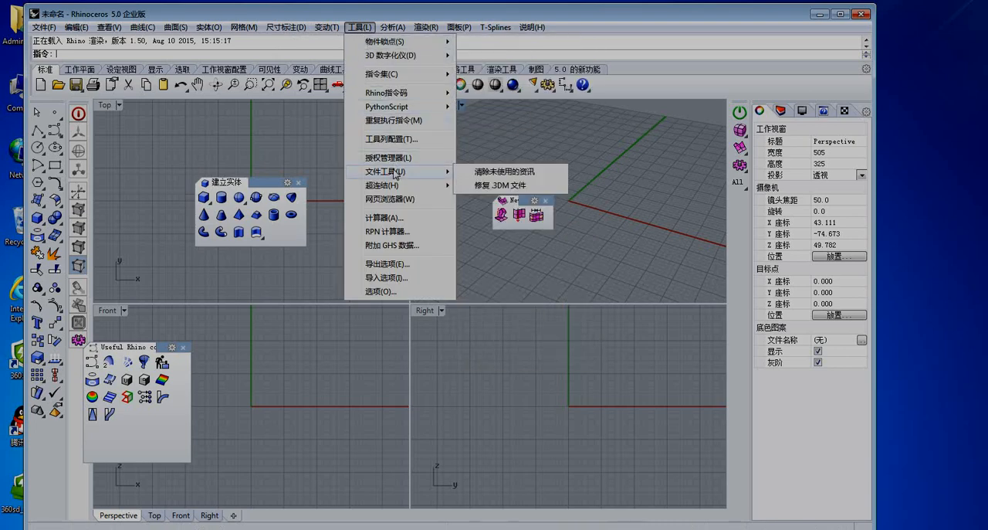
click(382, 292)
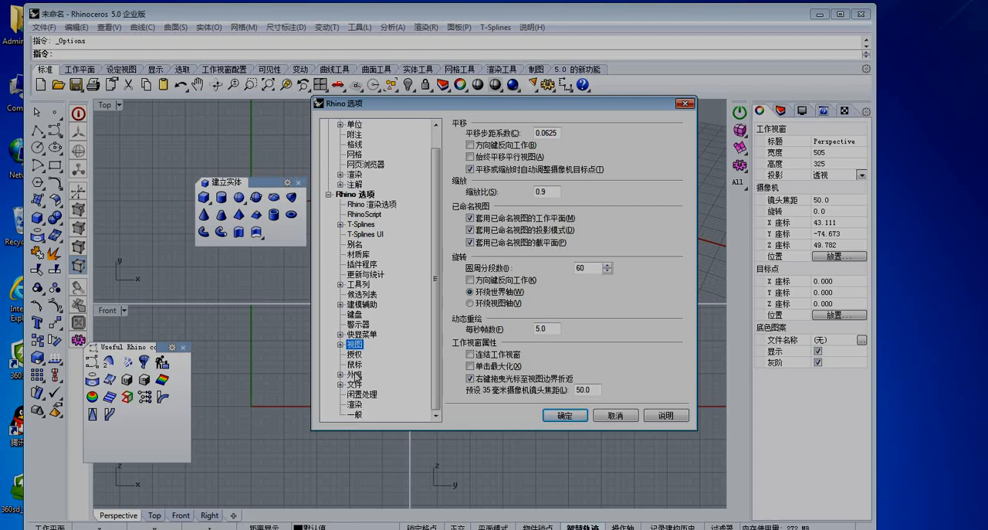
On the Appearance page, set Display Language to English (United States) and confirm with OK.
click(355, 374)
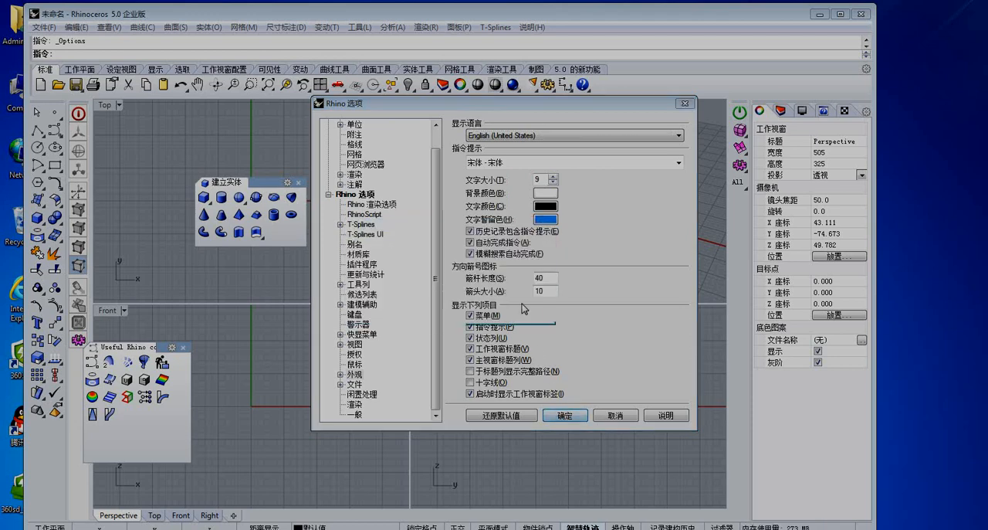
click(565, 415)
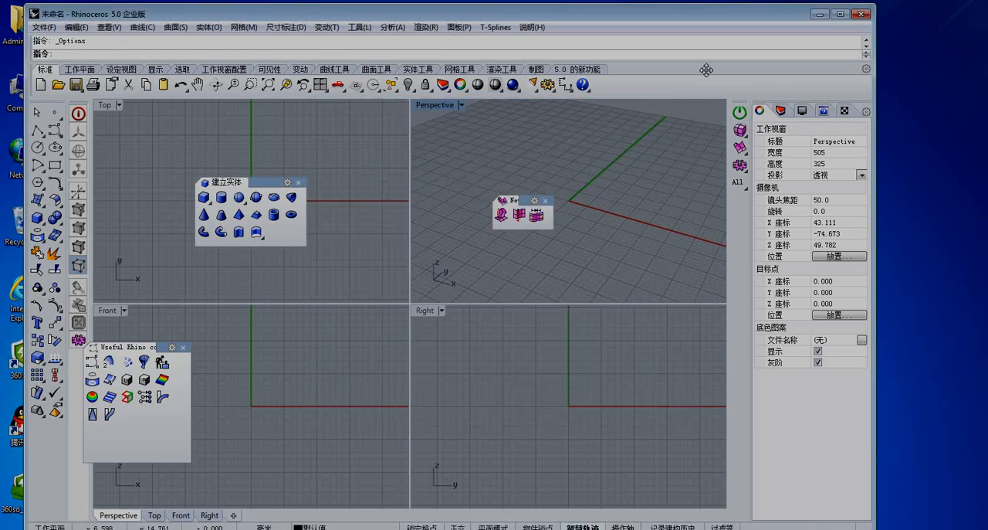